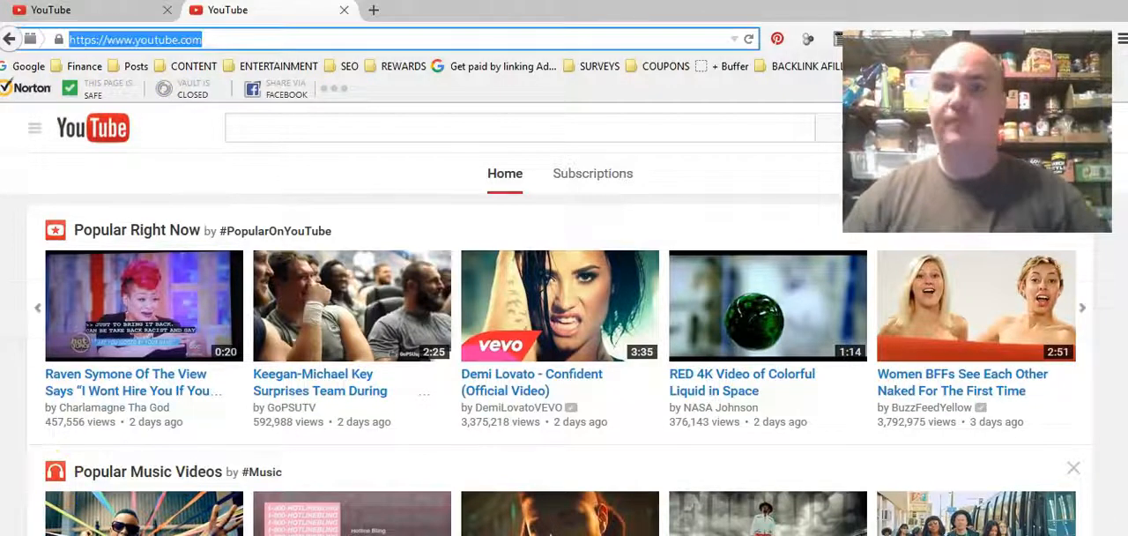
{"action": "mouse_move", "coordinate": [238, 465]}
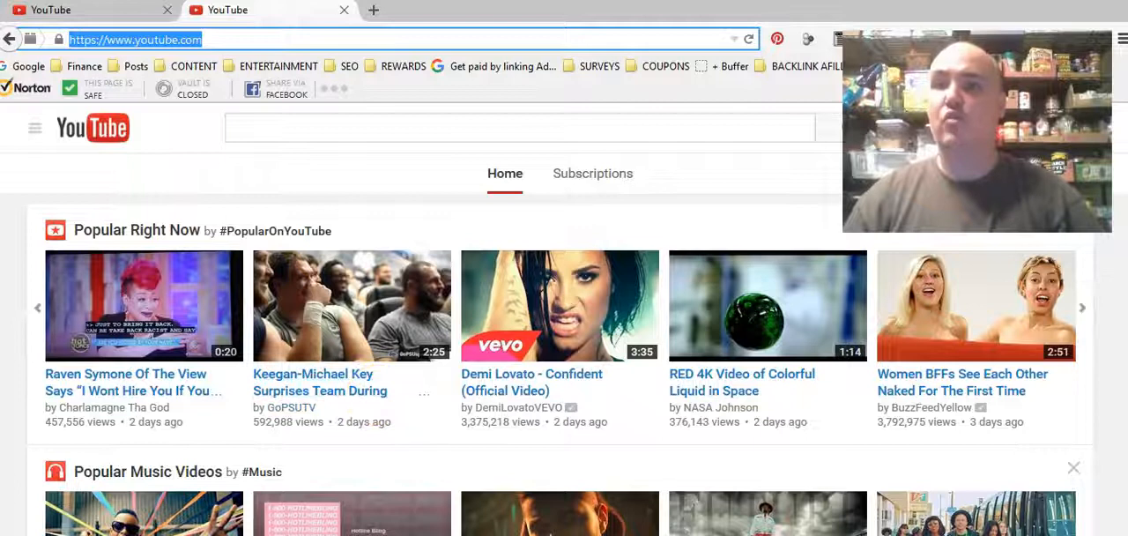
{"action": "mouse_move", "coordinate": [314, 14]}
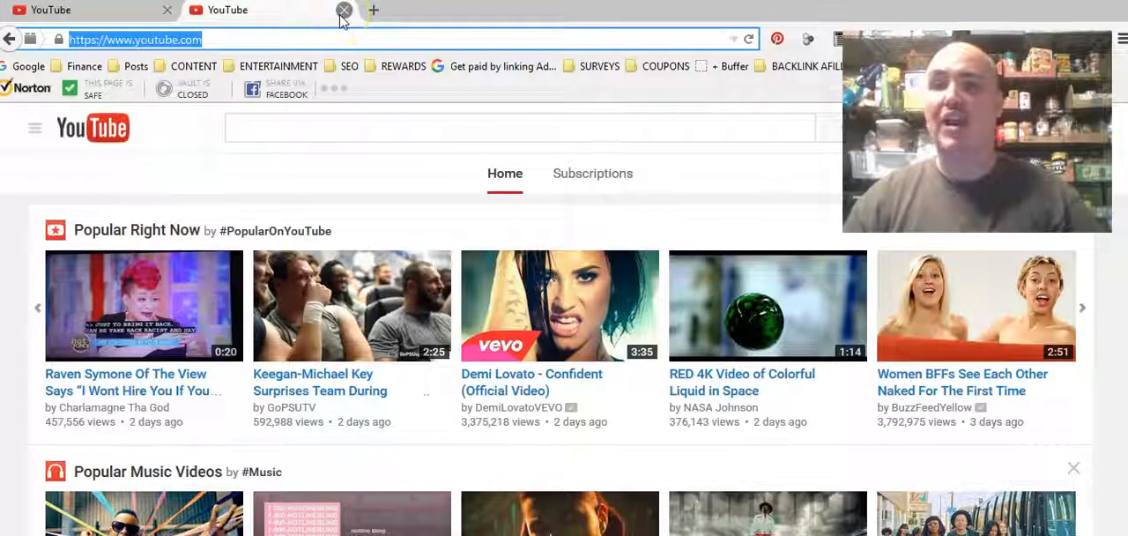
Go to the YouTube Help article at support.google.com/youtube/answer/72866 about getting paid.
{"action": "type", "text": "https://support.google.com/youtube/answer/72866"}
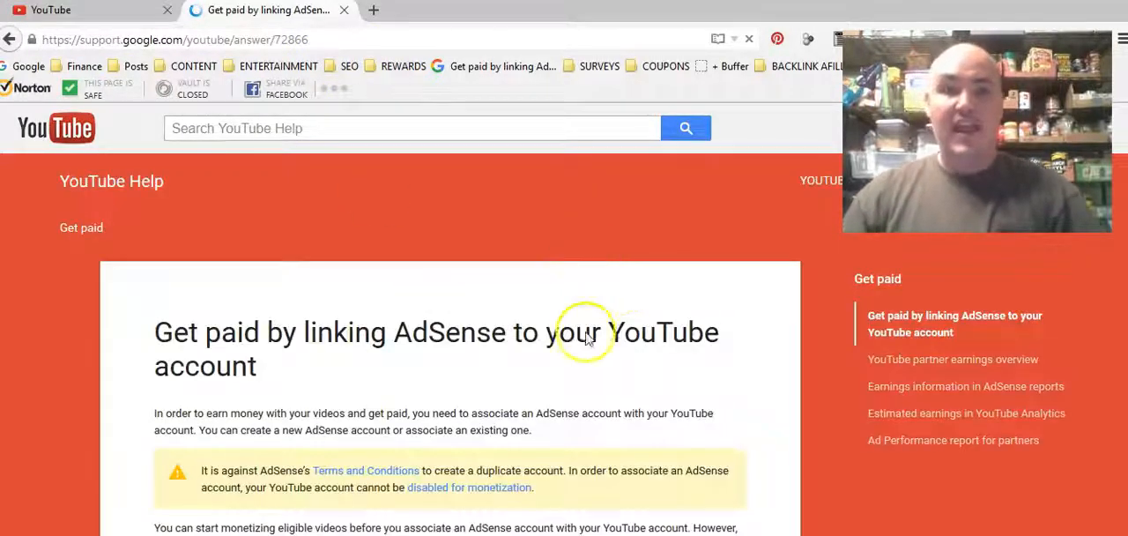
Expand the 'If you already have an approved AdSense account' steps and follow the AdSense Association link.
{"action": "scroll", "scroll_direction": "down", "scroll_amount": 3}
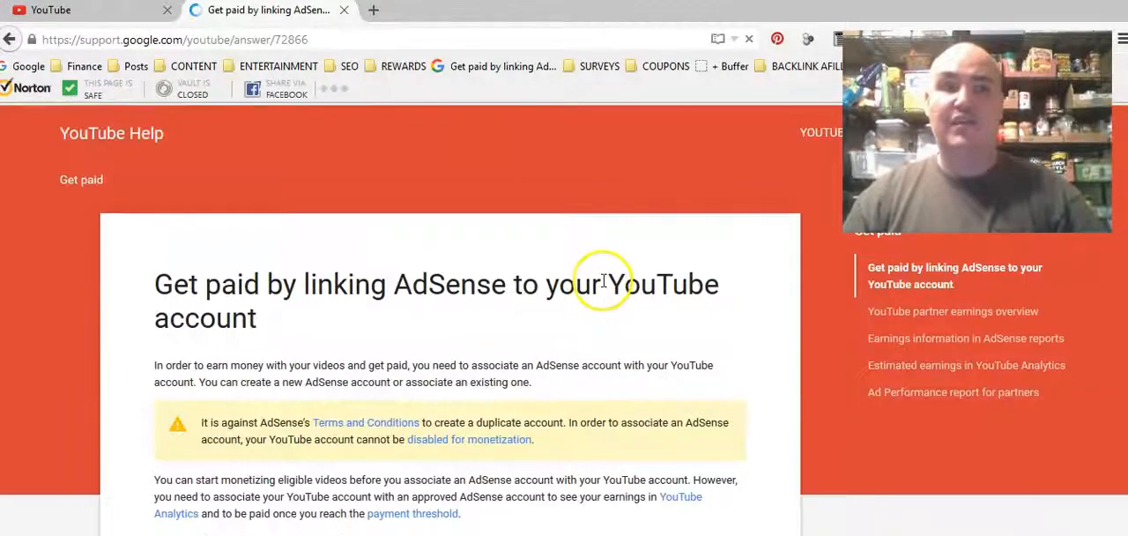
{"action": "scroll", "scroll_direction": "down", "scroll_amount": 3}
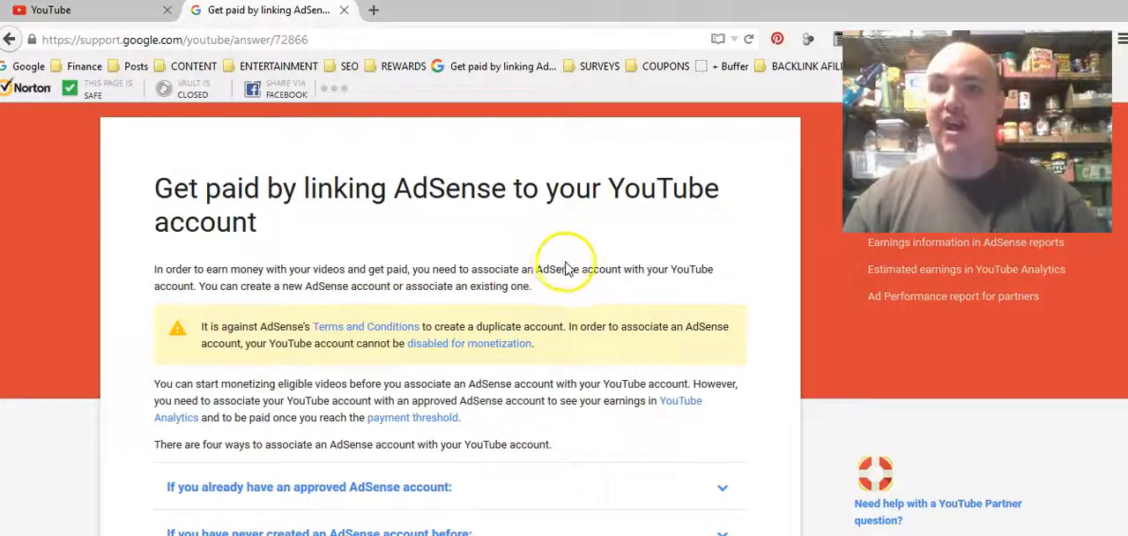
{"action": "mouse_move", "coordinate": [571, 268]}
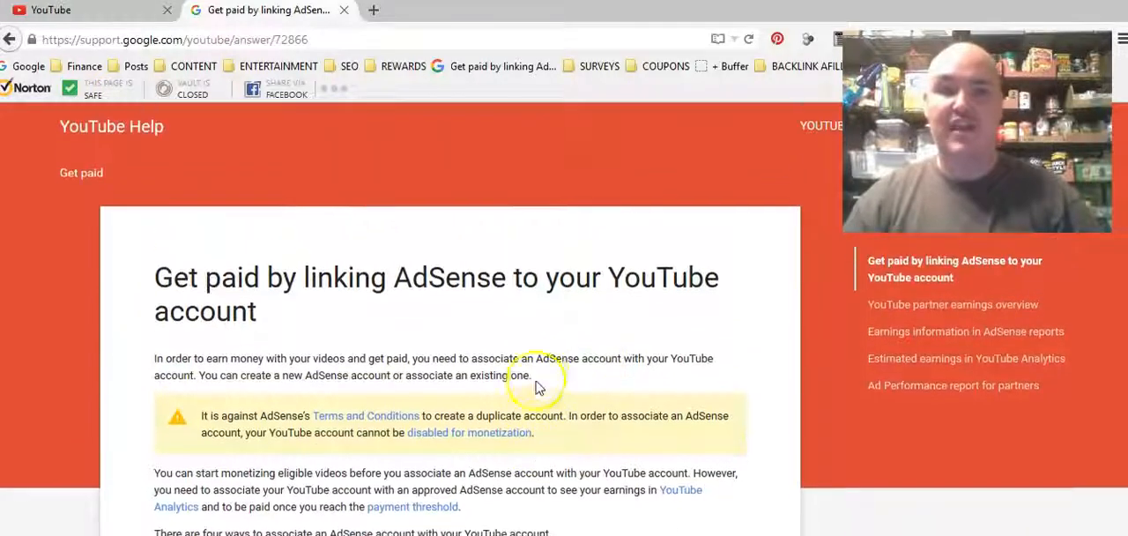
{"action": "scroll", "scroll_direction": "down", "scroll_amount": 3}
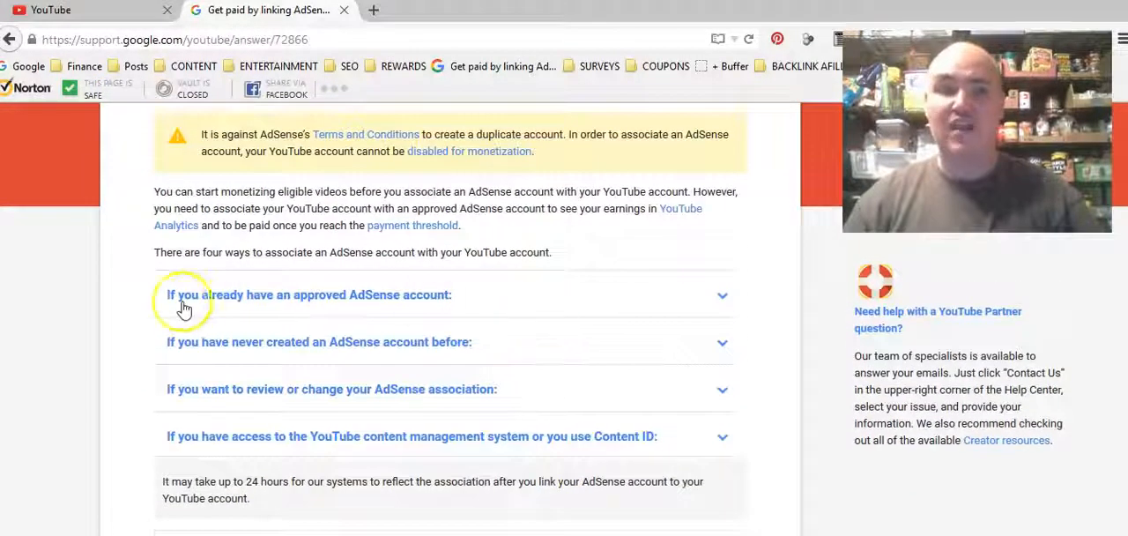
{"action": "mouse_move", "coordinate": [219, 310]}
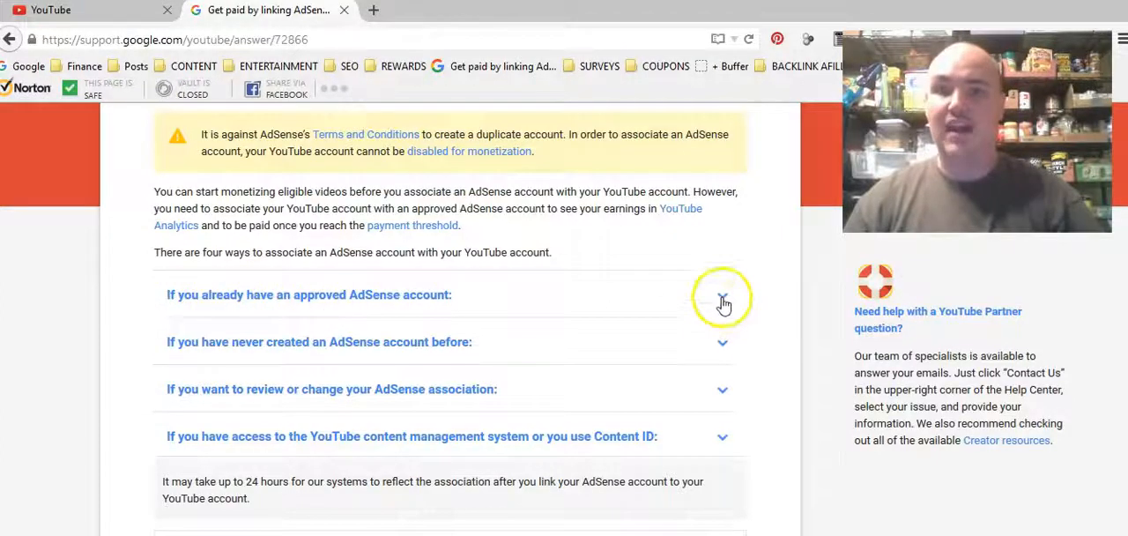
{"action": "left_click", "coordinate": [722, 301]}
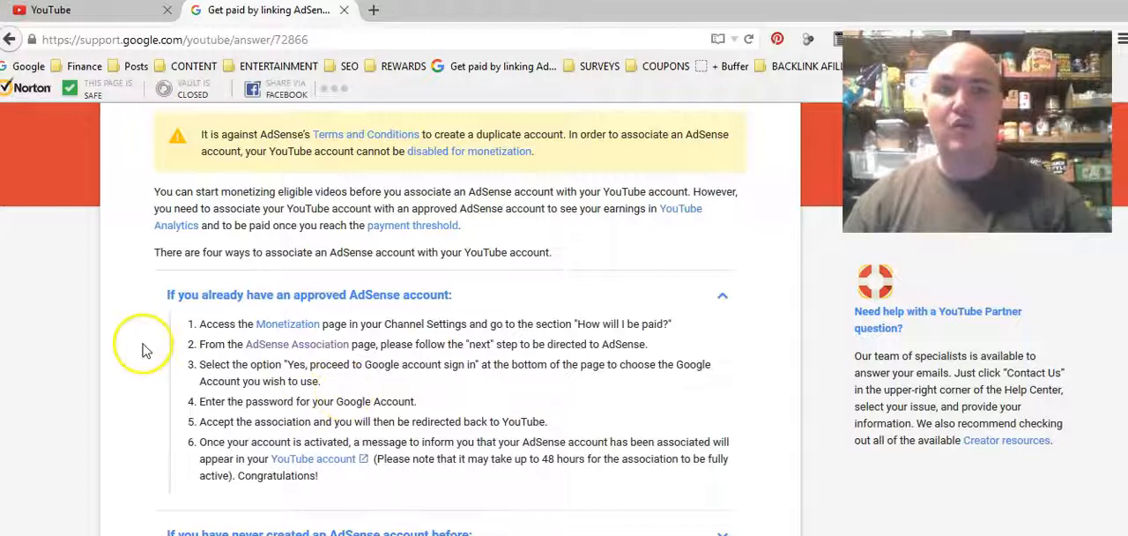
{"action": "mouse_move", "coordinate": [215, 346]}
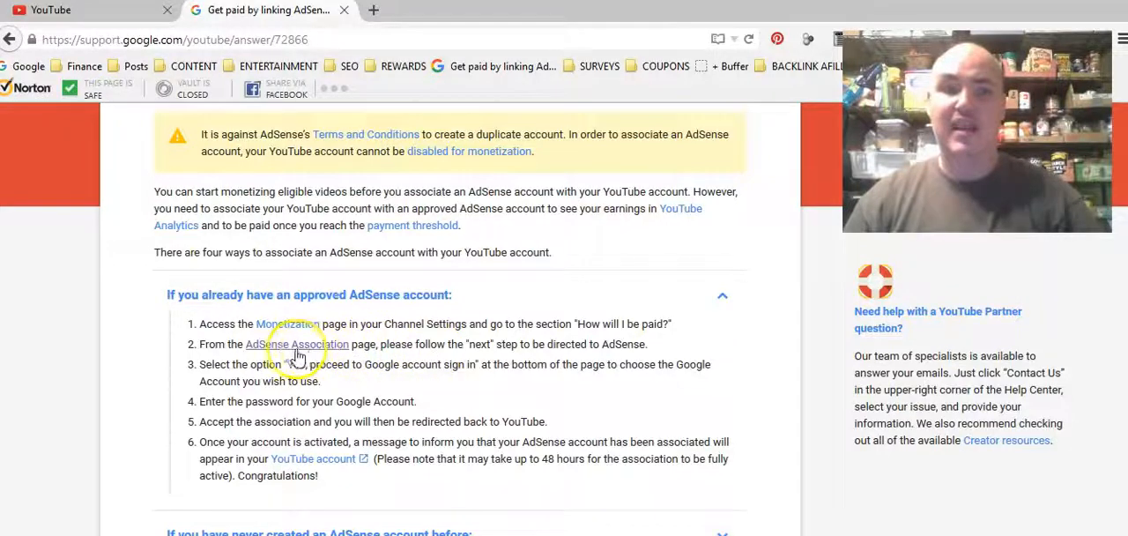
{"action": "left_click", "coordinate": [296, 343]}
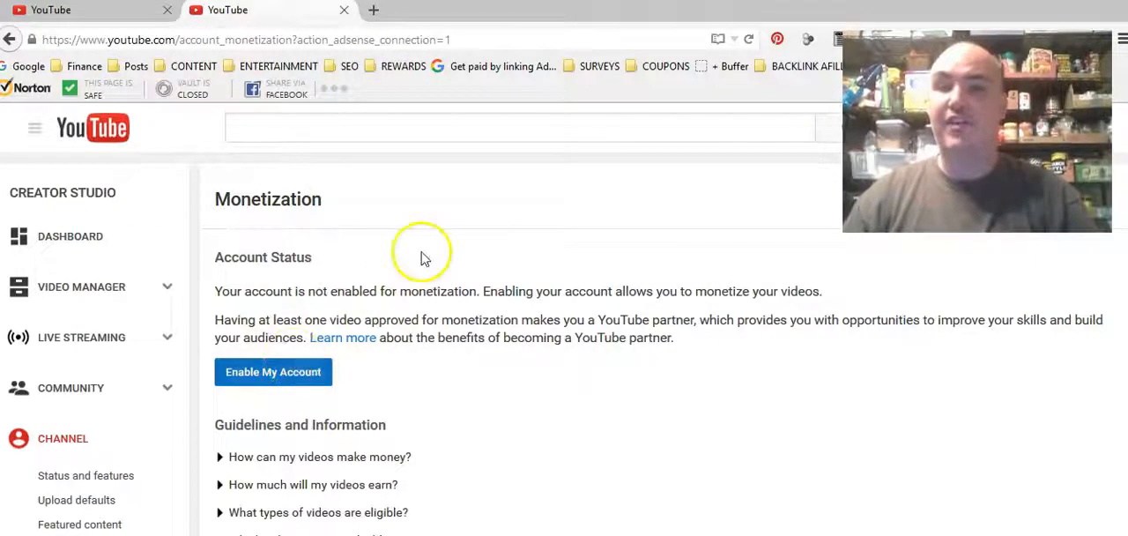
Request enabling the account for monetization via 'Enable My Account' under Account Status.
{"action": "left_click", "coordinate": [271, 372]}
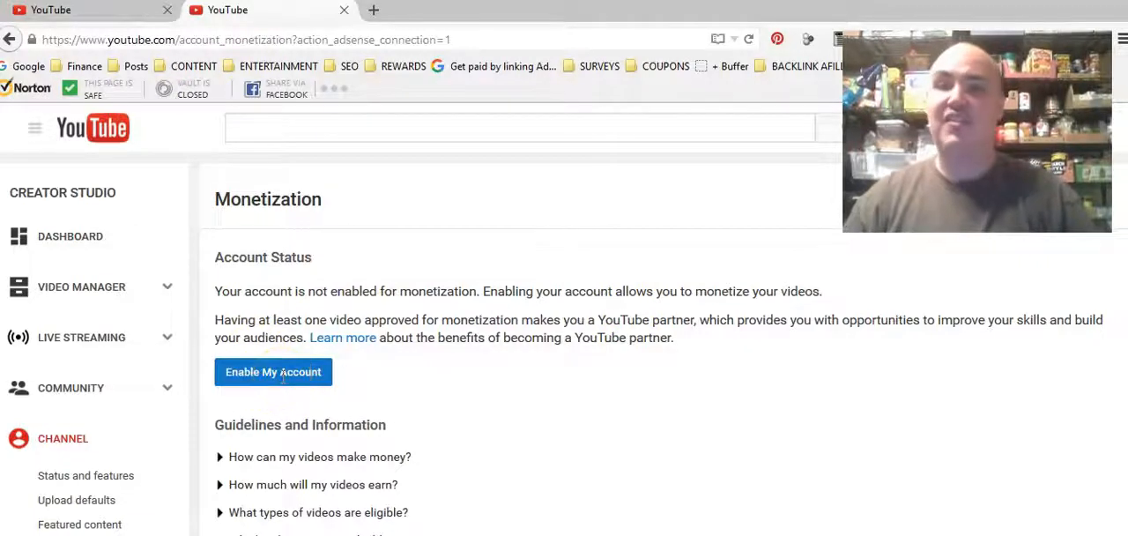
{"action": "mouse_move", "coordinate": [282, 381]}
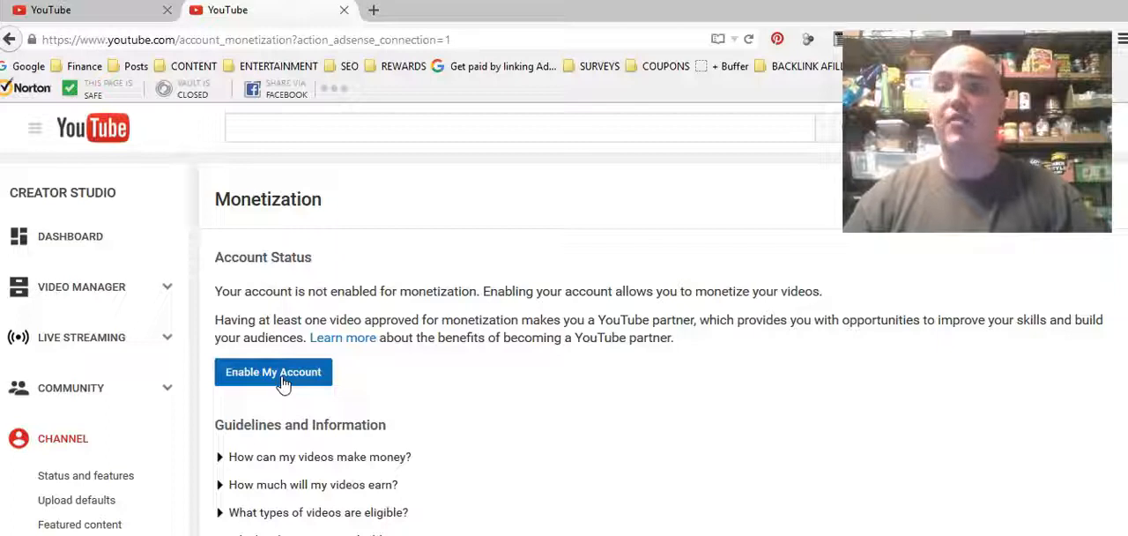
{"action": "left_click", "coordinate": [289, 371]}
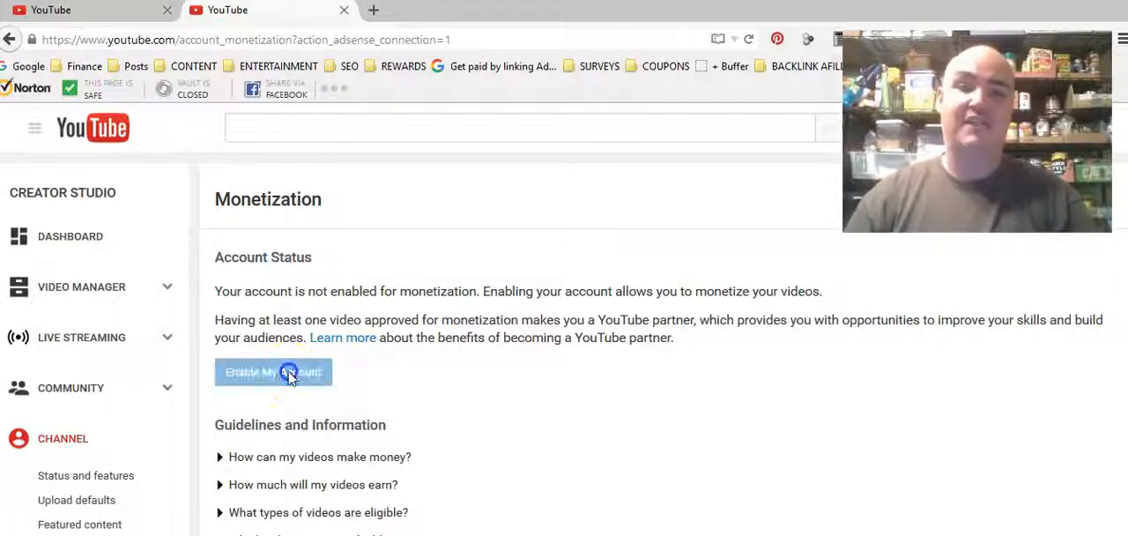
Tick all three YouTube Partner Program agreement boxes: terms read, no own-ad clicks, rights-only content.
{"action": "left_click", "coordinate": [271, 372]}
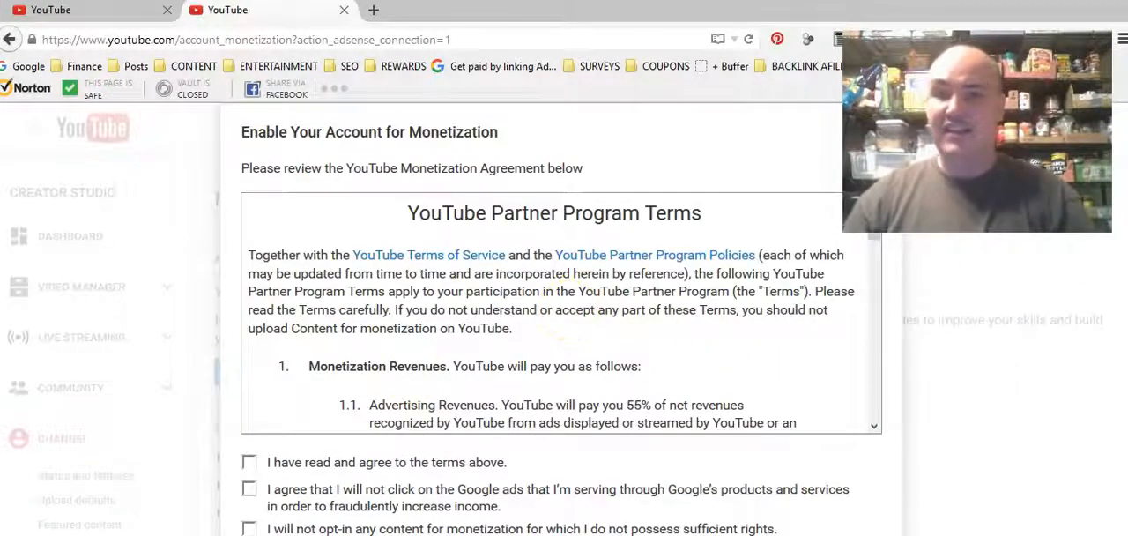
{"action": "scroll", "scroll_direction": "down", "scroll_amount": 3}
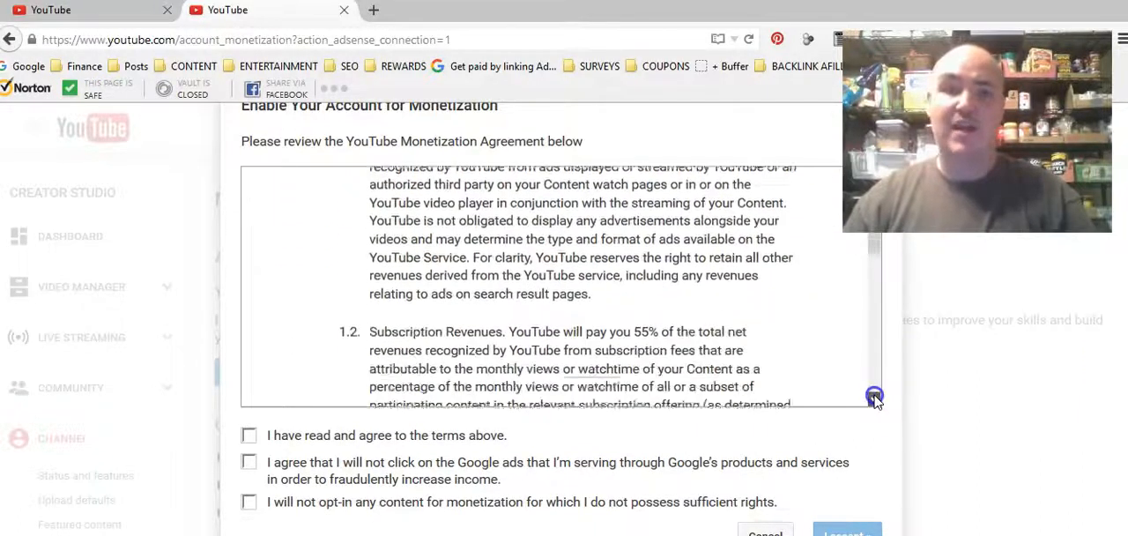
{"action": "scroll", "scroll_direction": "down", "scroll_amount": 3}
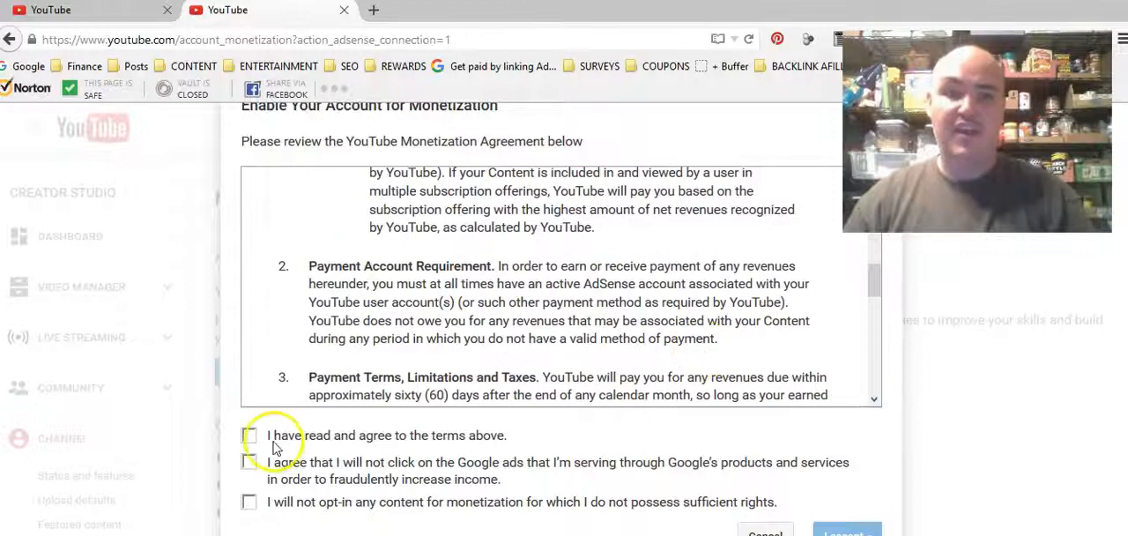
{"action": "left_click", "coordinate": [248, 433]}
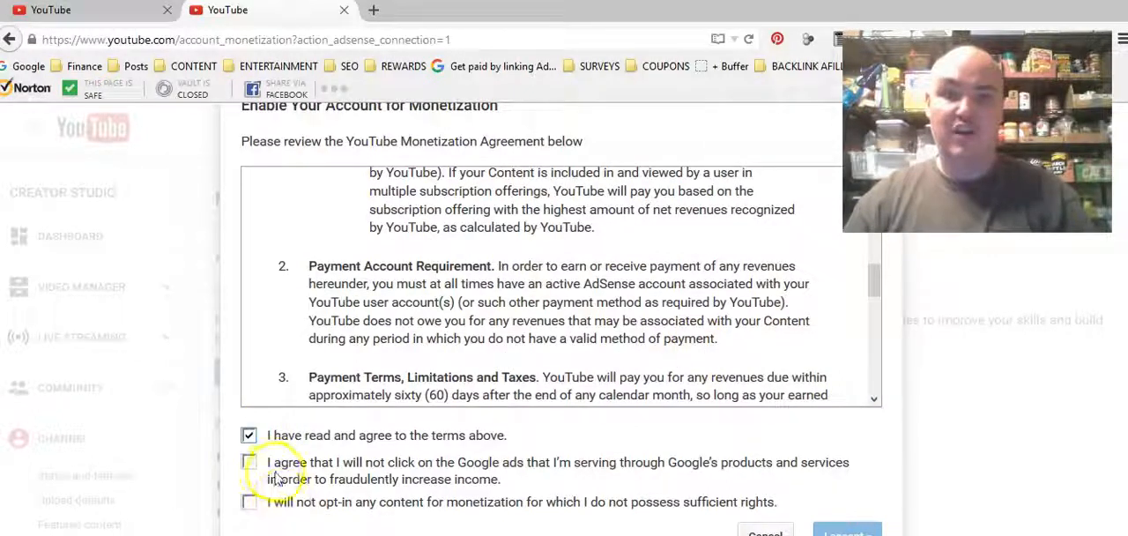
{"action": "left_click", "coordinate": [248, 462]}
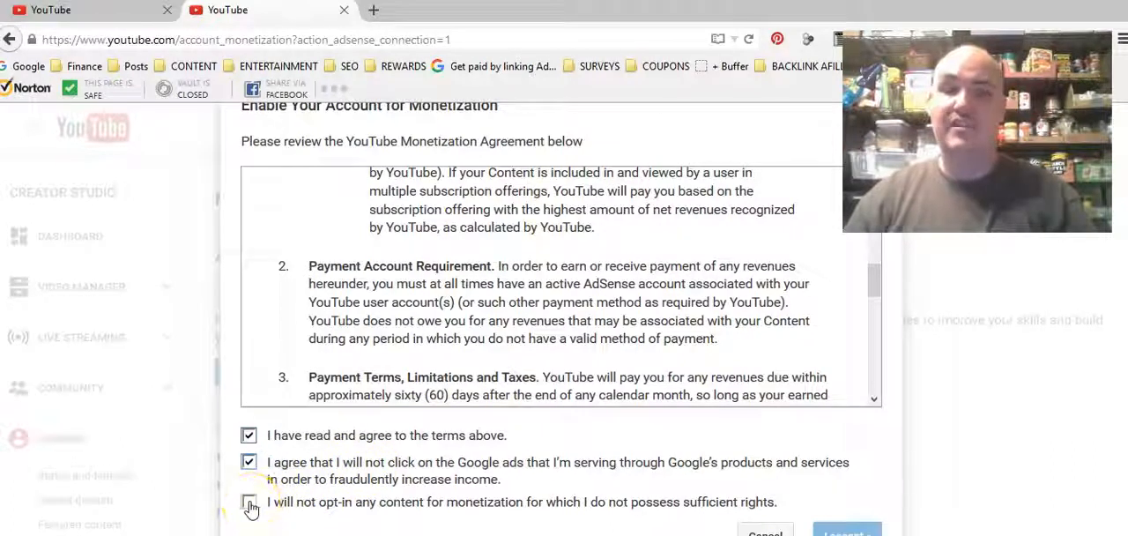
{"action": "left_click", "coordinate": [249, 497]}
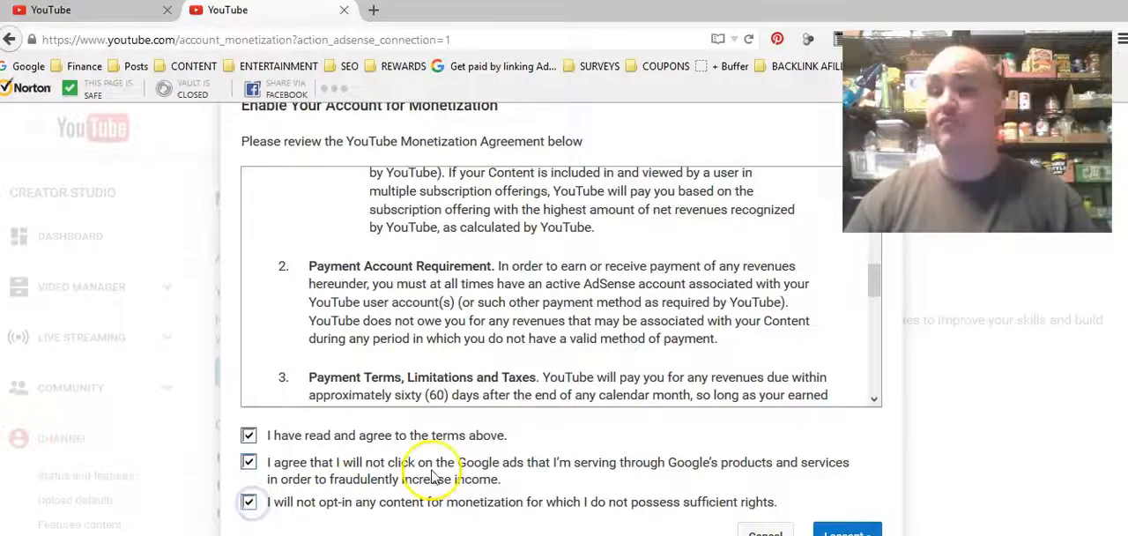
{"action": "mouse_move", "coordinate": [536, 511]}
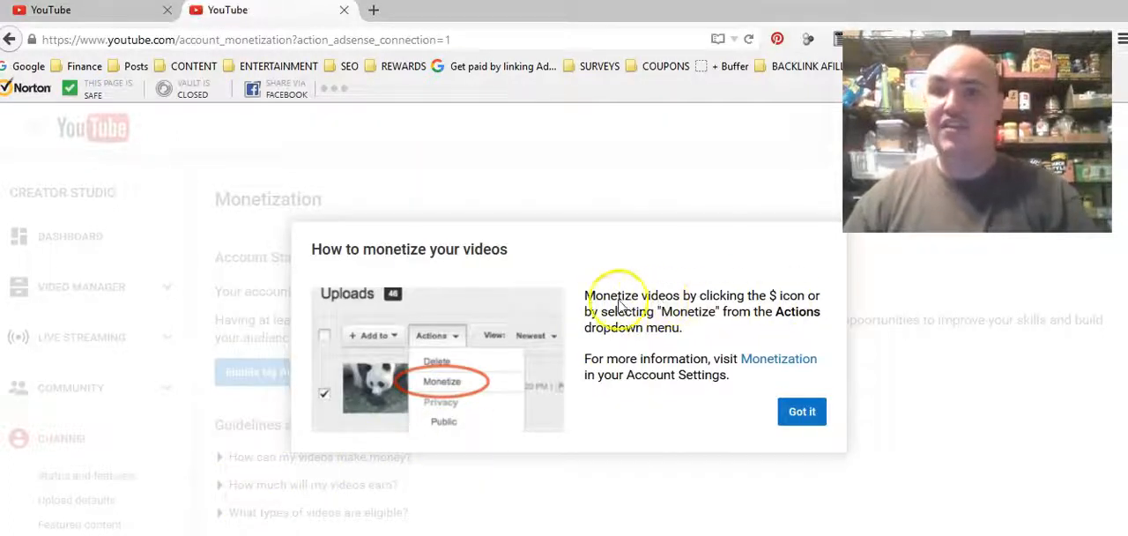
{"action": "mouse_move", "coordinate": [762, 319]}
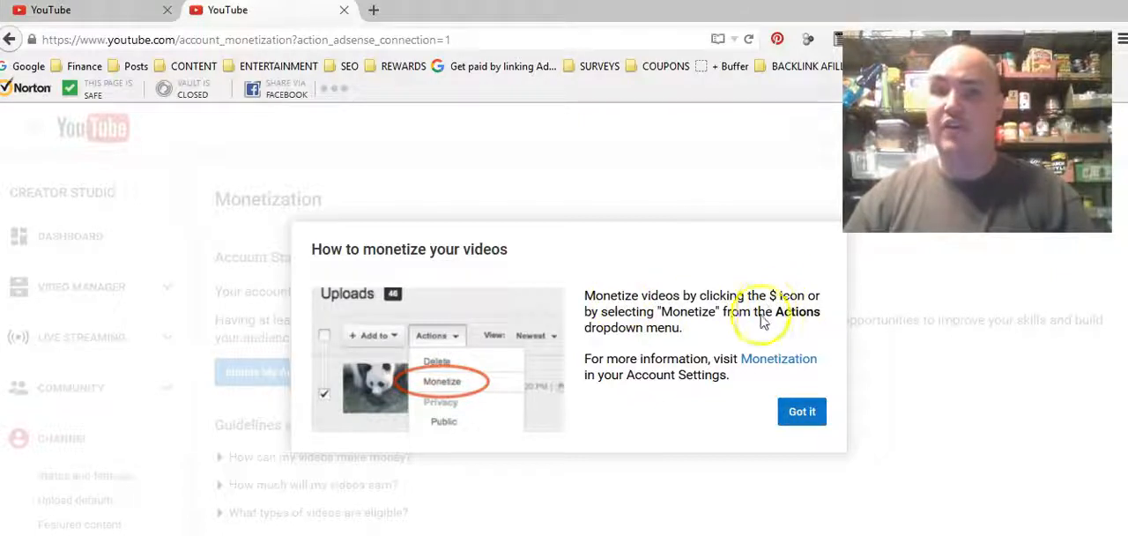
Dismiss the 'How to monetize your videos' guide with OK to reveal the Monetization page.
{"action": "left_click", "coordinate": [800, 412]}
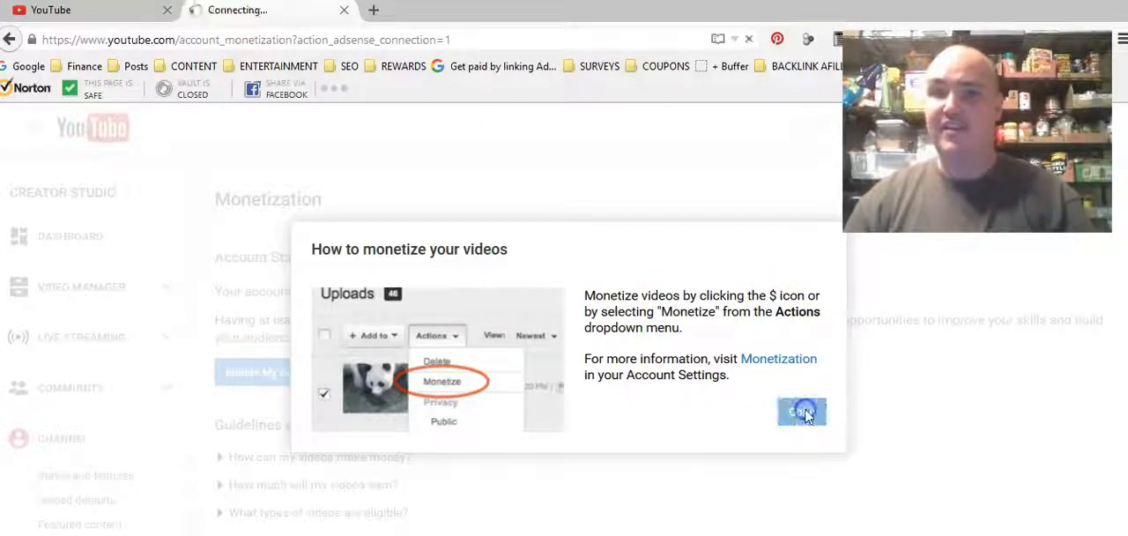
{"action": "left_click", "coordinate": [800, 413]}
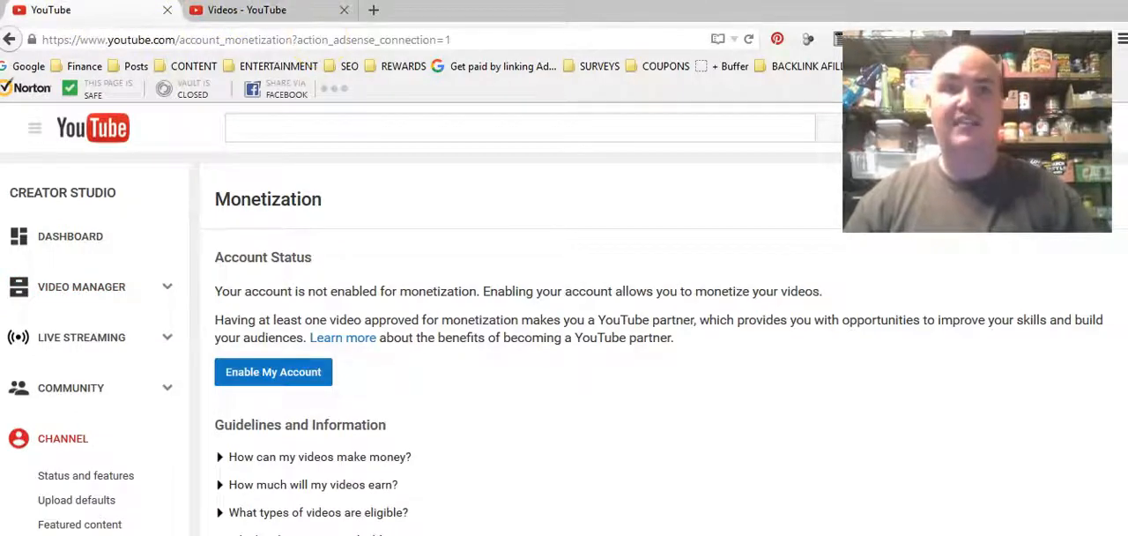
{"action": "mouse_move", "coordinate": [800, 134]}
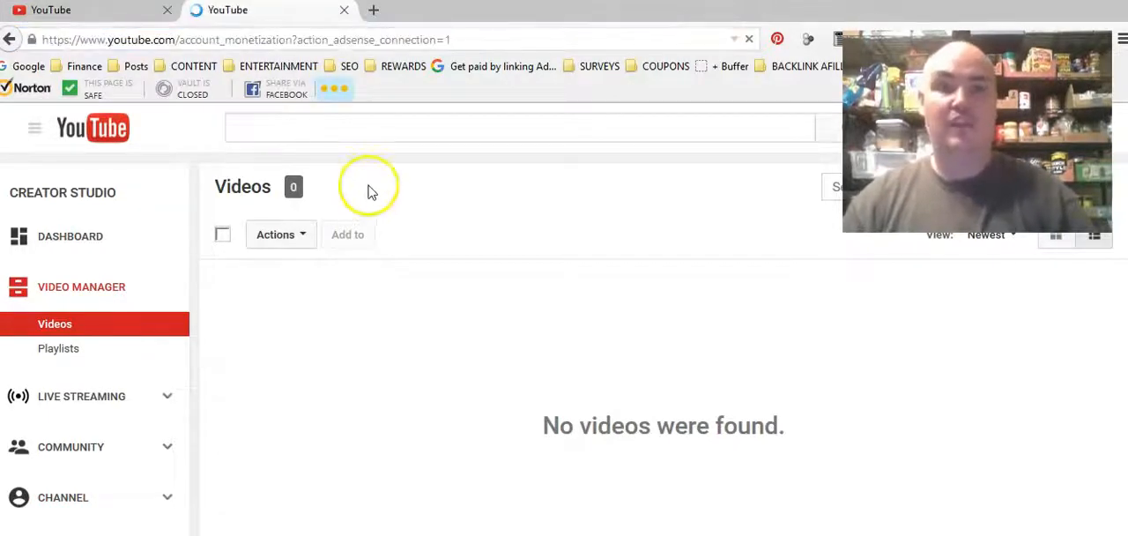
From Channel > Monetization, continue with Next » to be redirected to AdSense.
{"action": "left_click", "coordinate": [71, 501]}
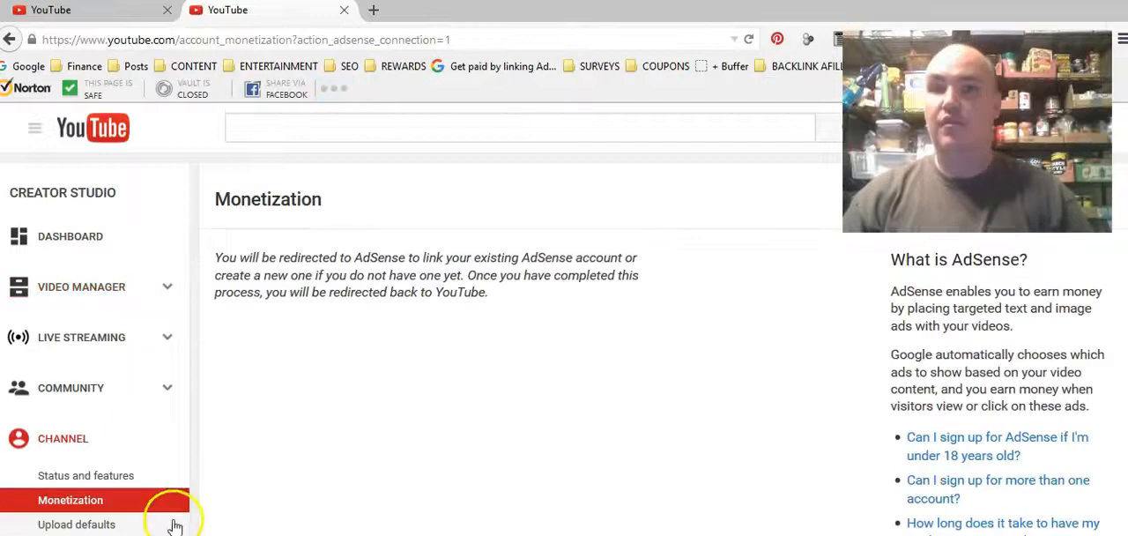
{"action": "mouse_move", "coordinate": [282, 386]}
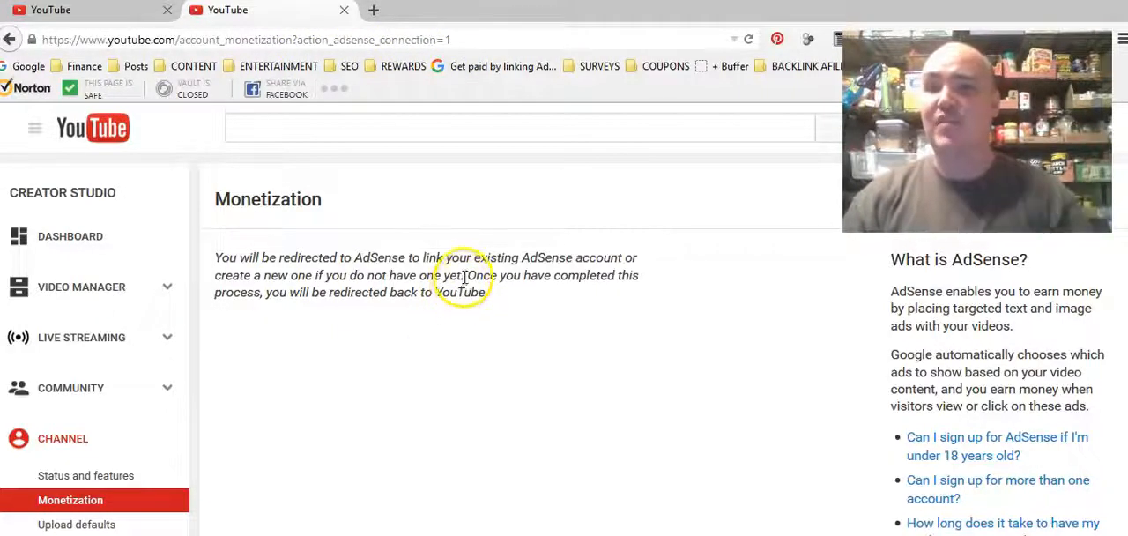
{"action": "scroll", "scroll_direction": "down", "scroll_amount": 3}
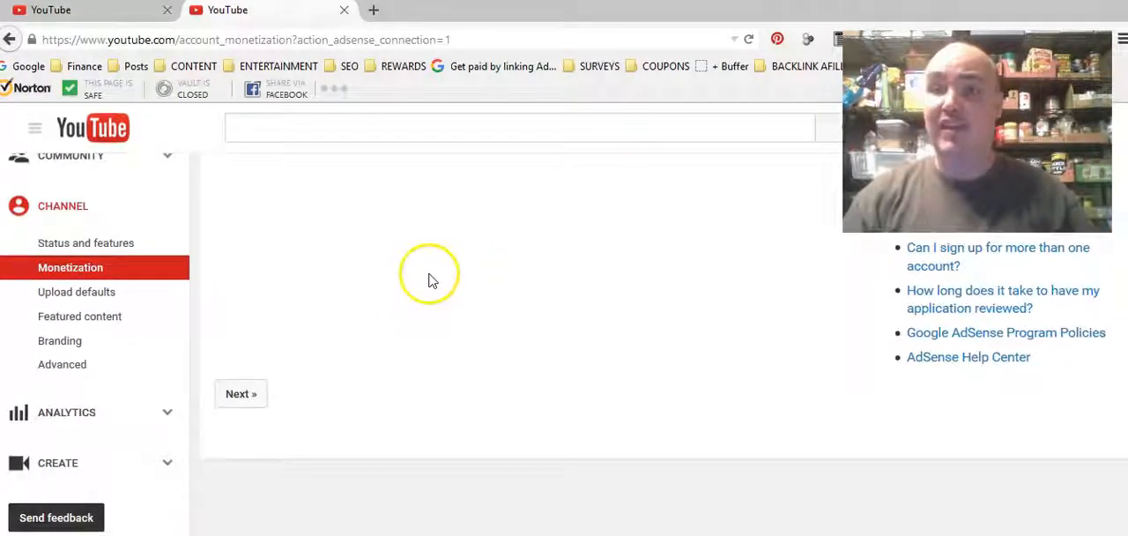
{"action": "mouse_move", "coordinate": [439, 282]}
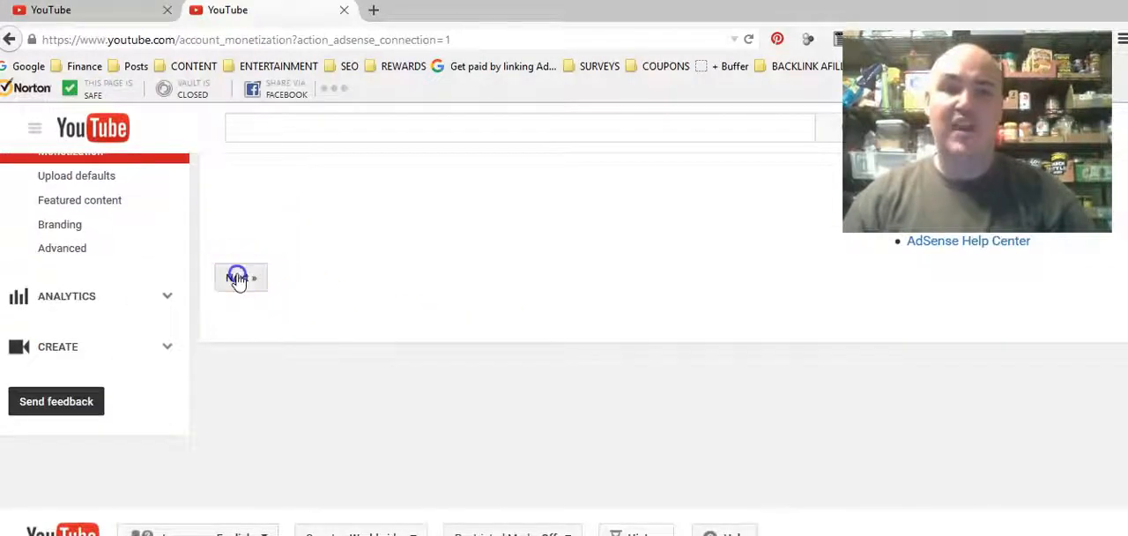
{"action": "left_click", "coordinate": [240, 277]}
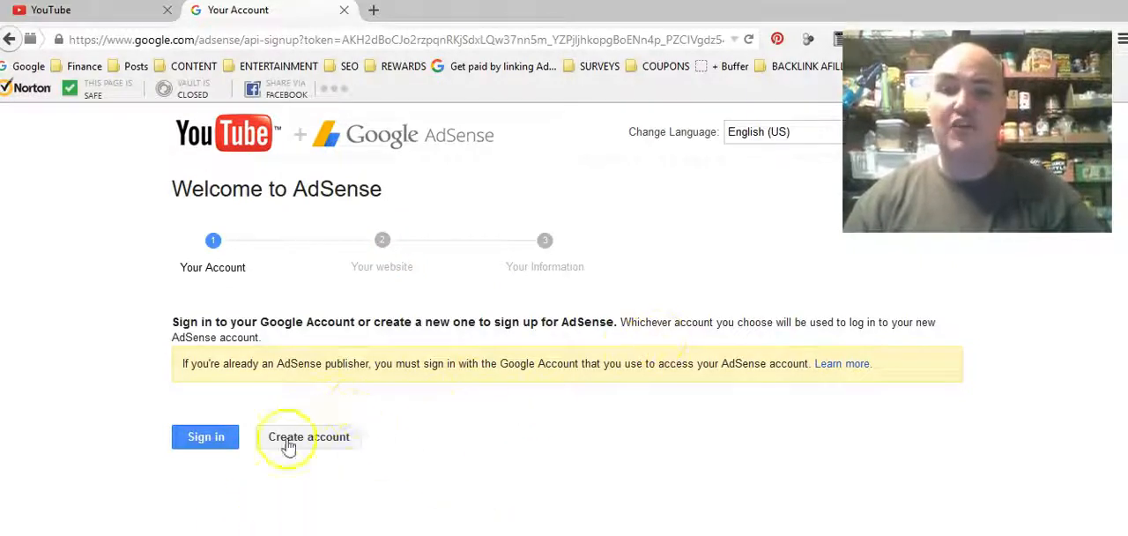
{"action": "mouse_move", "coordinate": [349, 455]}
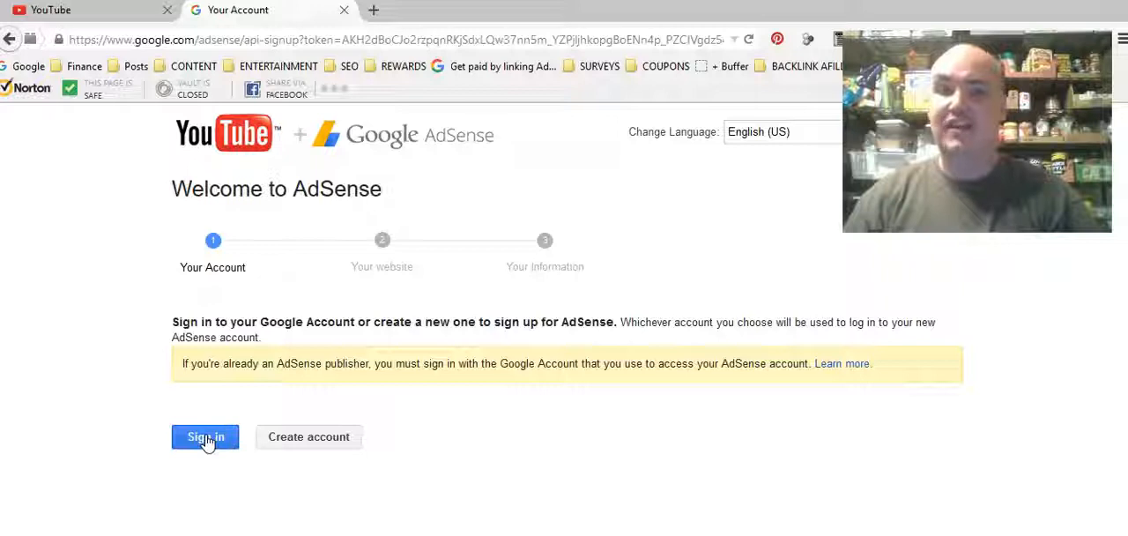
Sign in to AdSense with the existing Google account, reaching the website details step.
{"action": "left_click", "coordinate": [204, 437]}
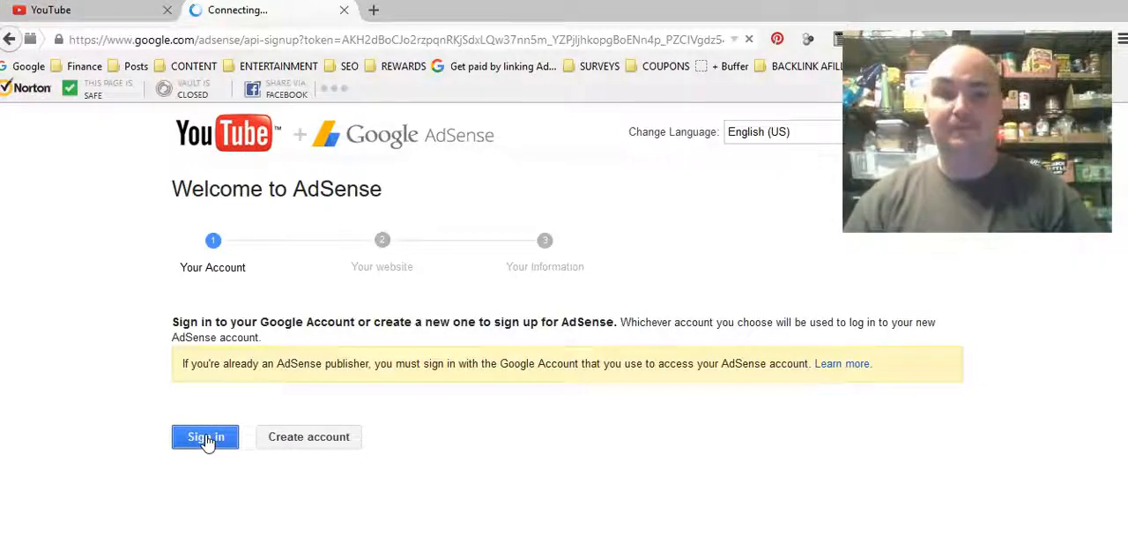
{"action": "left_click", "coordinate": [205, 437]}
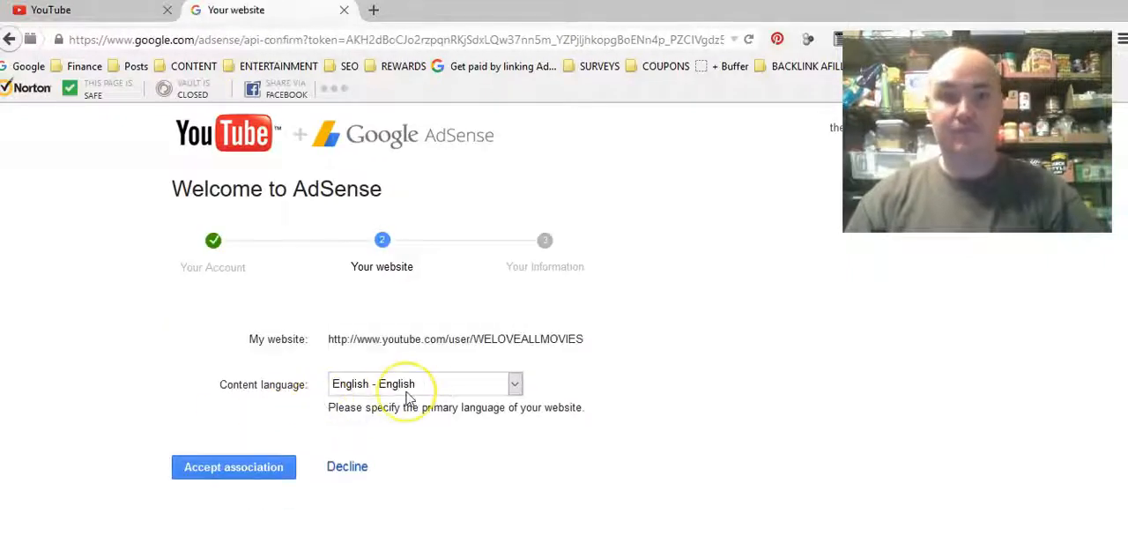
{"action": "mouse_move", "coordinate": [606, 363]}
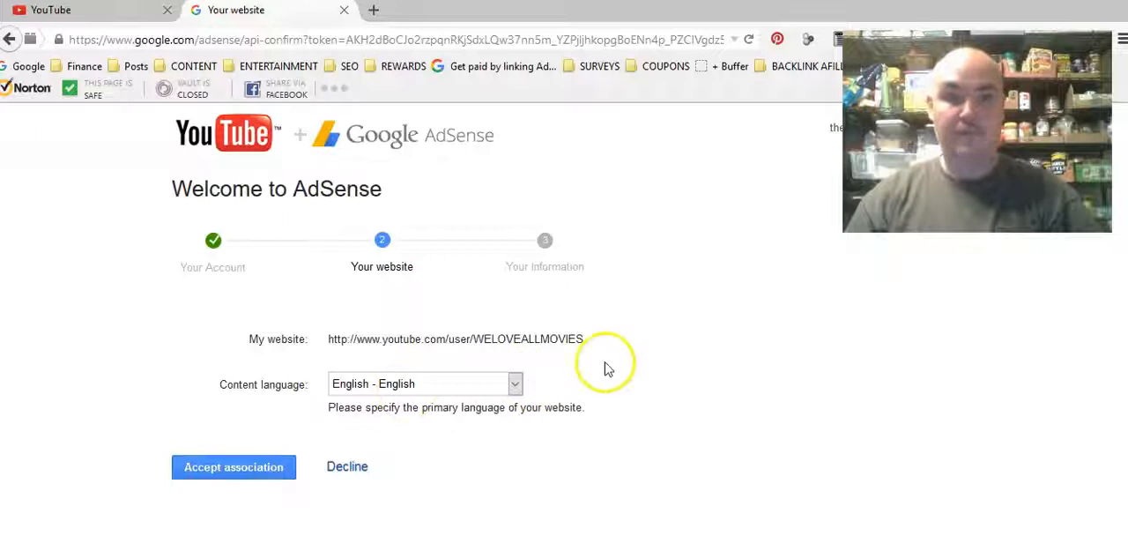
{"action": "mouse_move", "coordinate": [426, 384]}
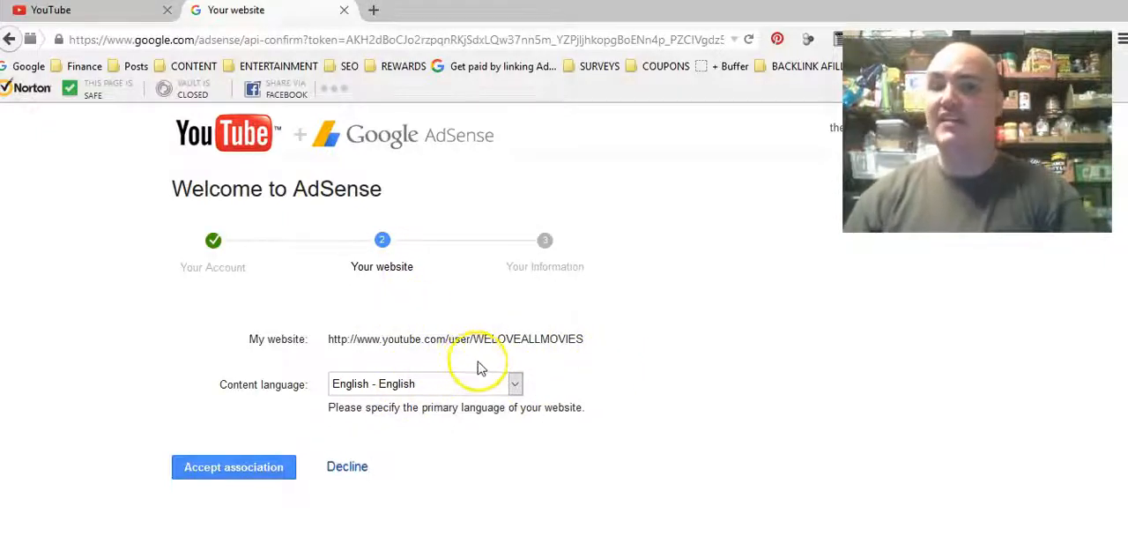
{"action": "mouse_move", "coordinate": [486, 342]}
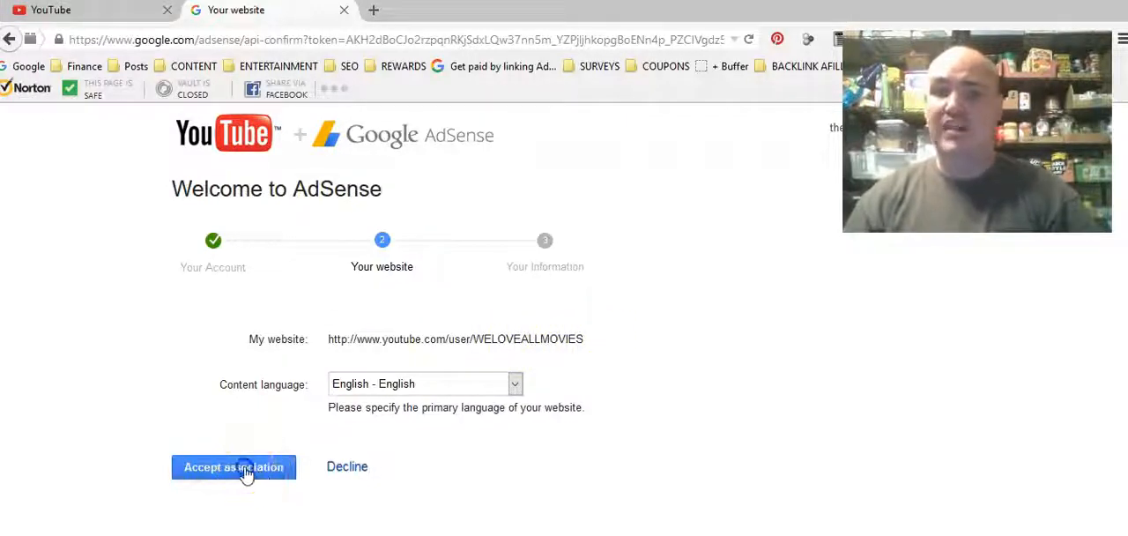
Accept associating the YouTube channel URL with English content in AdSense and return to YouTube.
{"action": "left_click", "coordinate": [232, 465]}
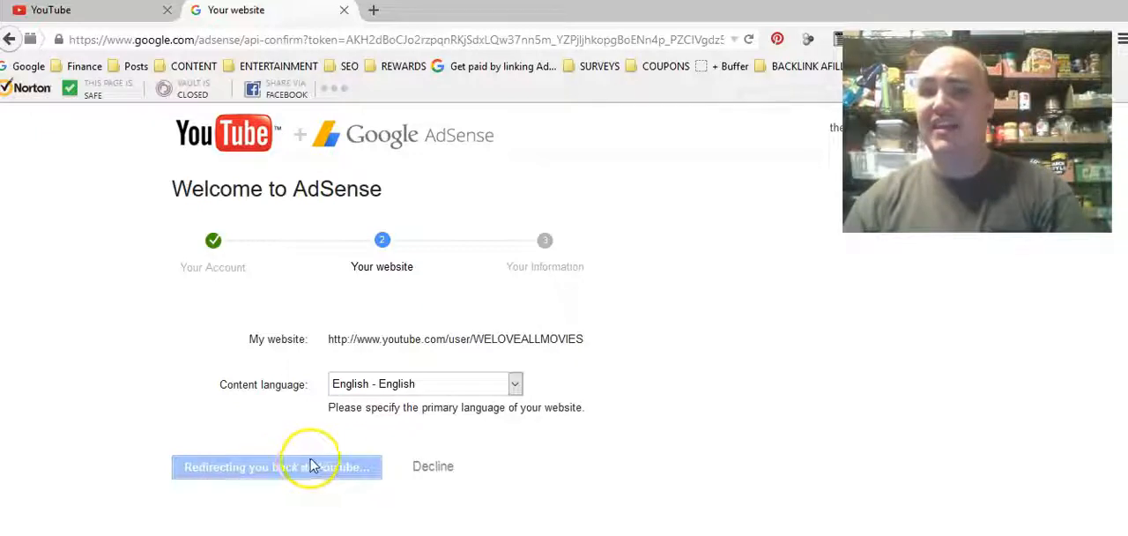
{"action": "left_click", "coordinate": [275, 466]}
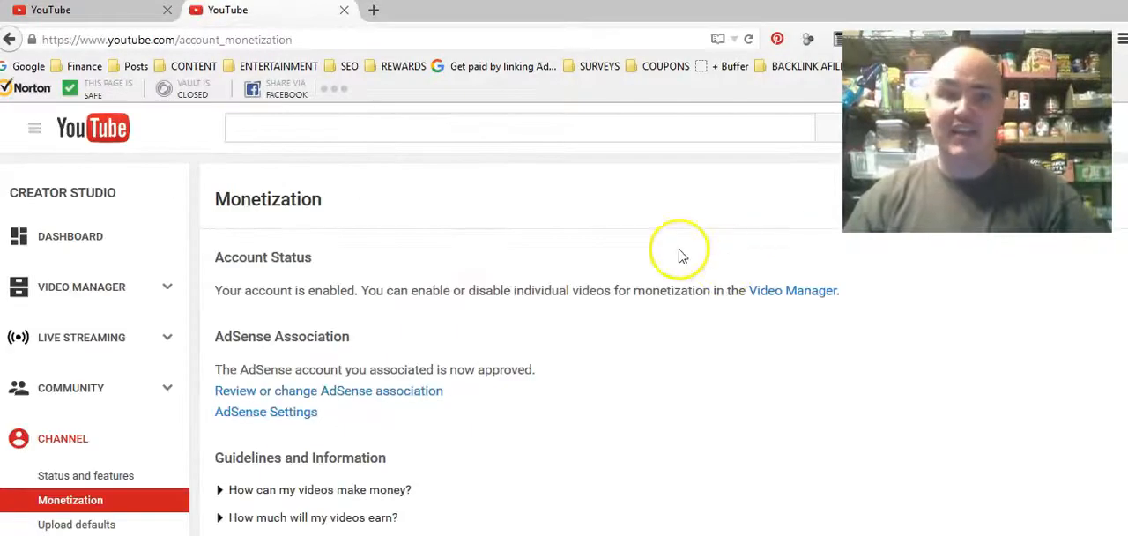
Review Account Status and AdSense Association confirming the account enabled and association approved.
{"action": "scroll", "scroll_direction": "down", "scroll_amount": 3}
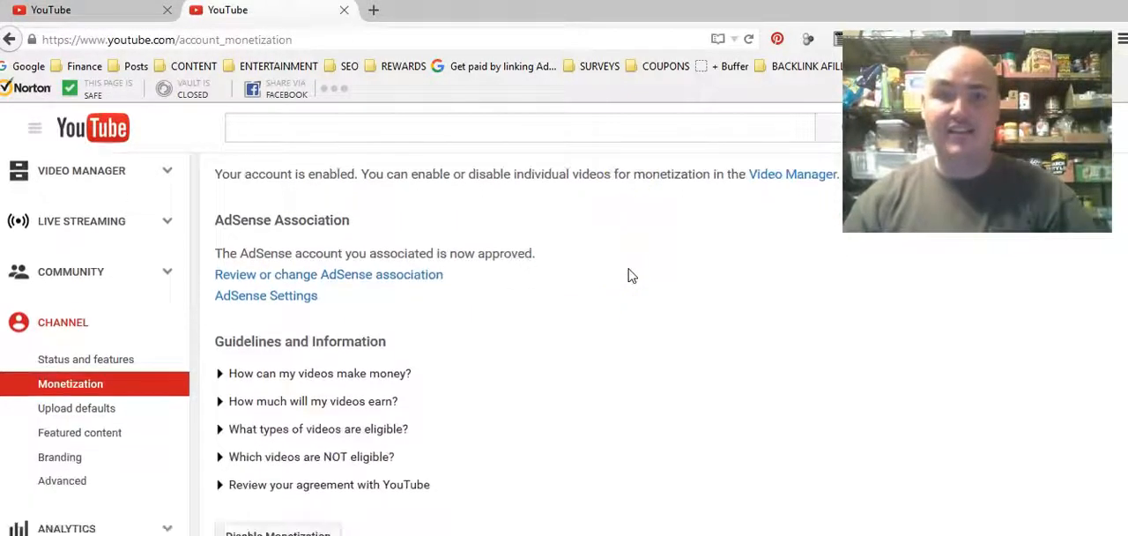
{"action": "scroll", "scroll_direction": "down", "scroll_amount": 3}
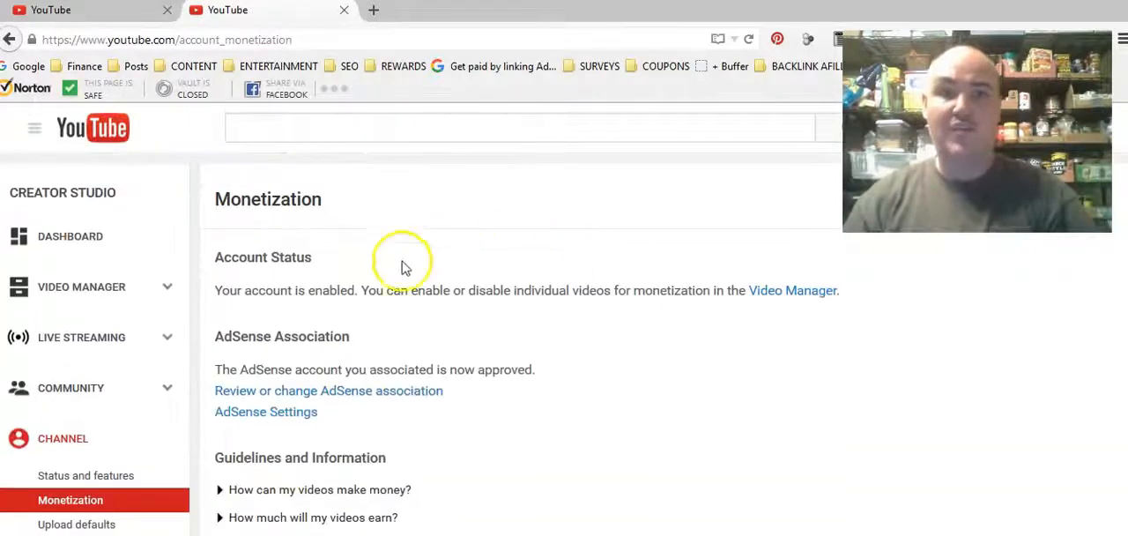
{"action": "mouse_move", "coordinate": [575, 308]}
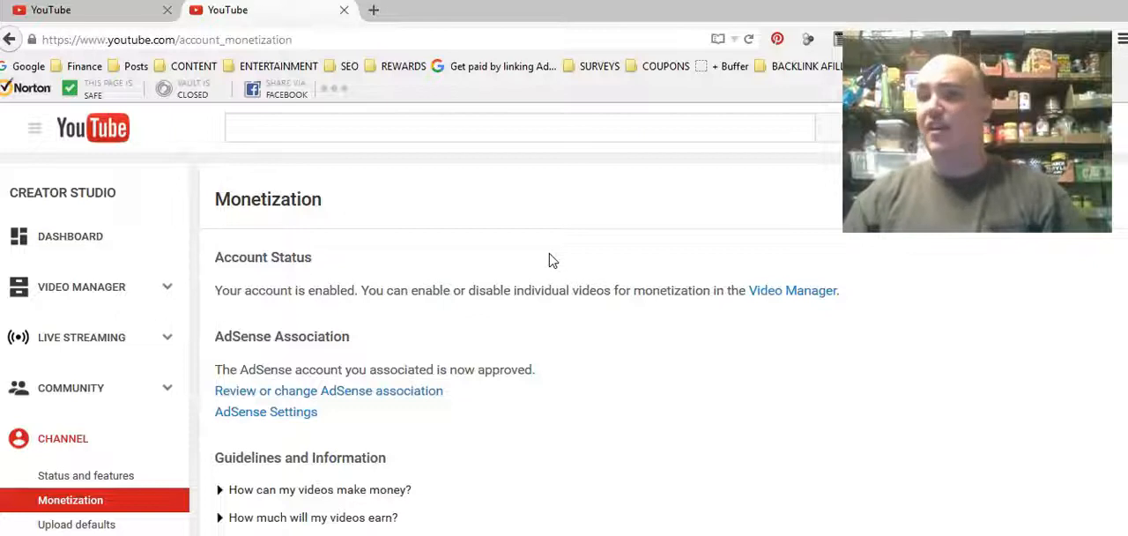
{"action": "mouse_move", "coordinate": [430, 95]}
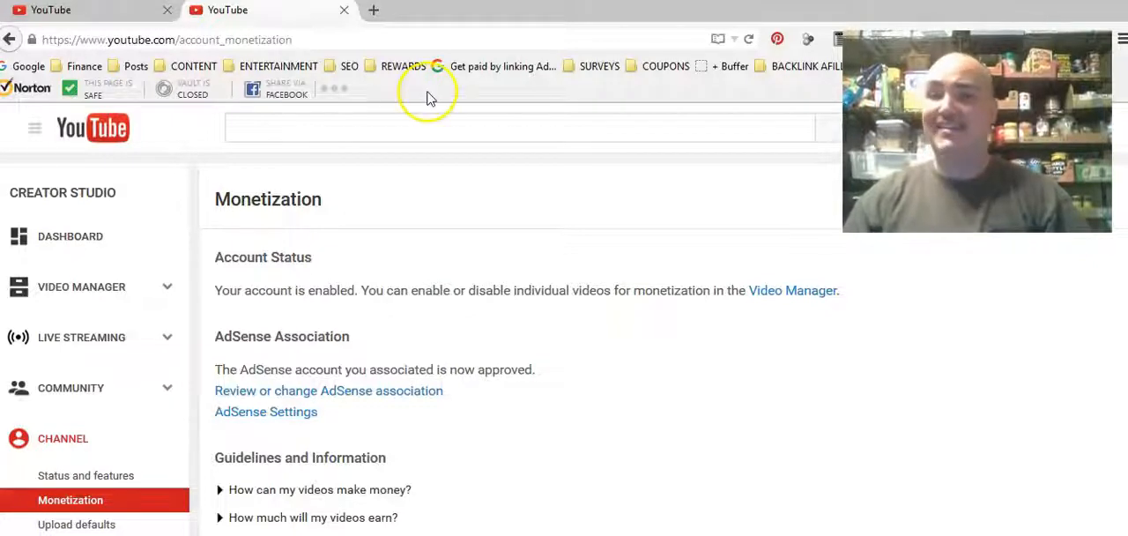
{"action": "left_click", "coordinate": [490, 126]}
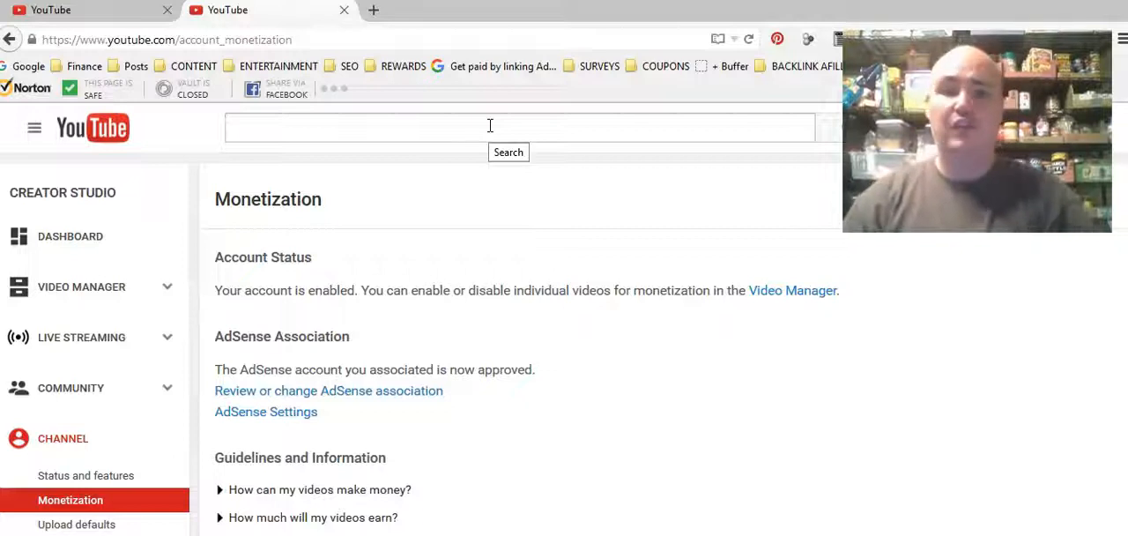
{"action": "scroll", "scroll_direction": "down", "scroll_amount": 3}
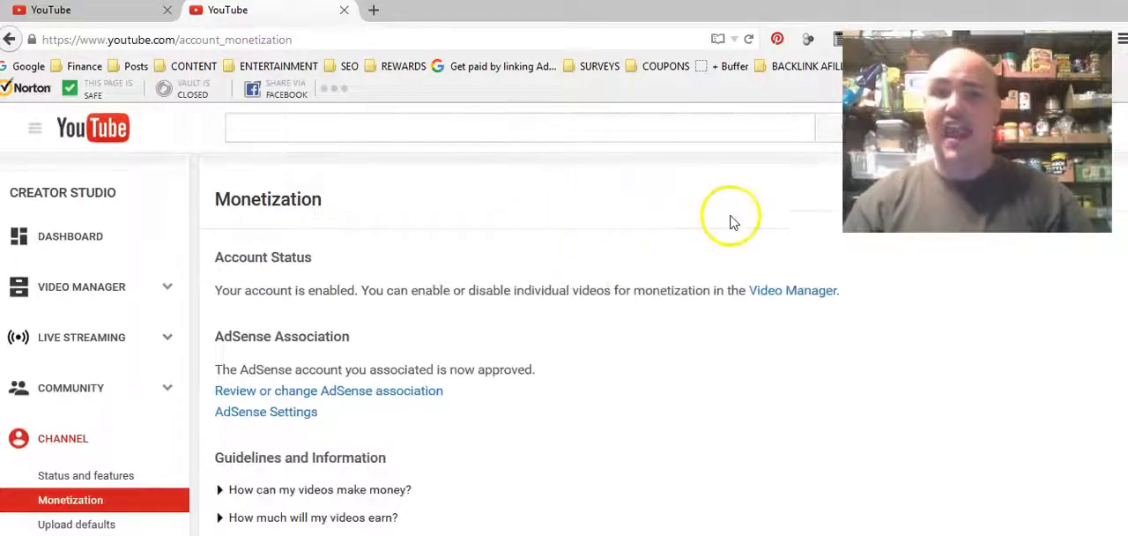
{"action": "mouse_move", "coordinate": [617, 229]}
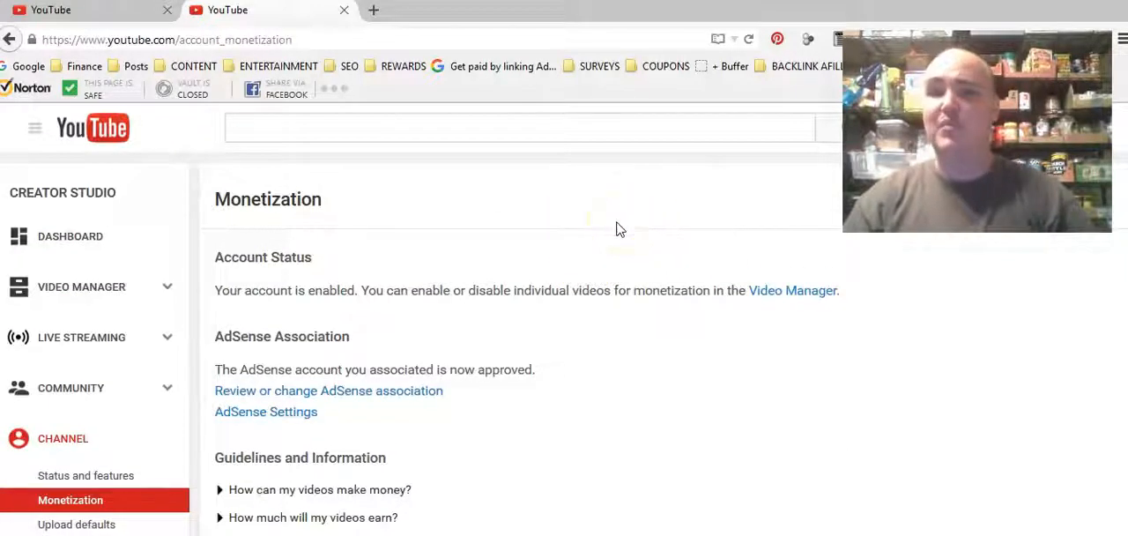